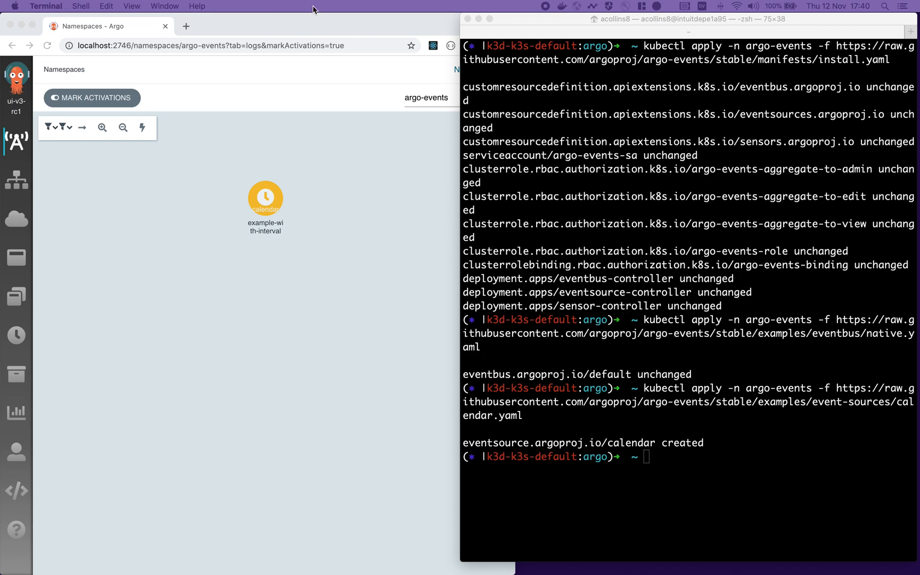
Apply the calendar and webhook sources and multi-dependencies sensor, then curl a webhook message
{"action": "type", "text": "kubectl apply -n argo-events -f https://raw.githubusercontent.com/argoproj/argo-events/stable/examples/event-sources/webhook.yaml"}
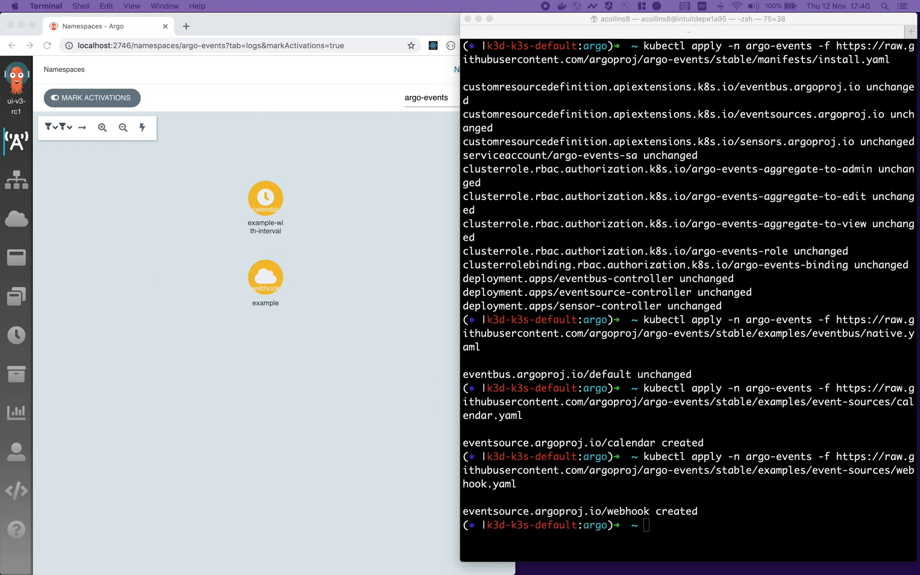
{"action": "mouse_move", "coordinate": [299, 192]}
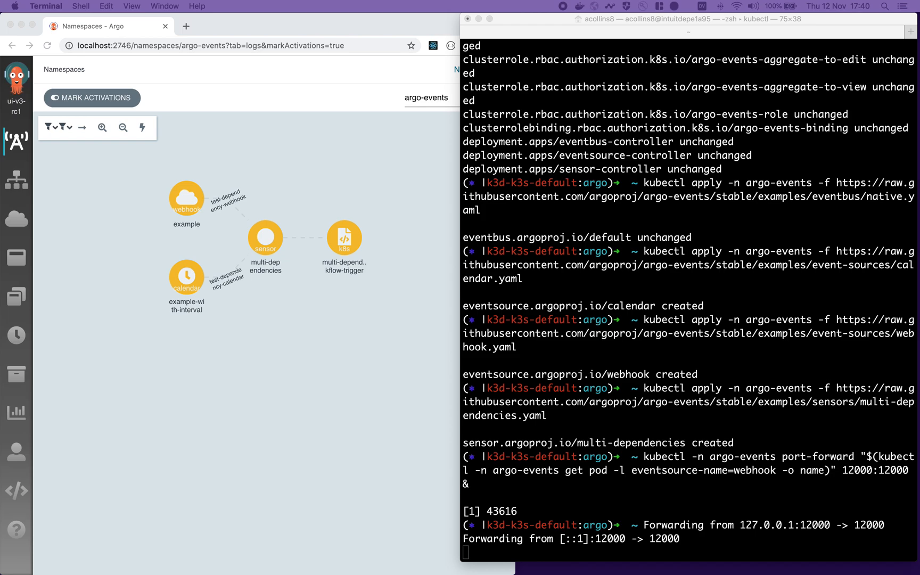
{"action": "type", "text": "curl -d '{\"message\":\"this is my first webhook\"}' -H \"Content-Type: application/json\" -X POST http://localhost:12000/example"}
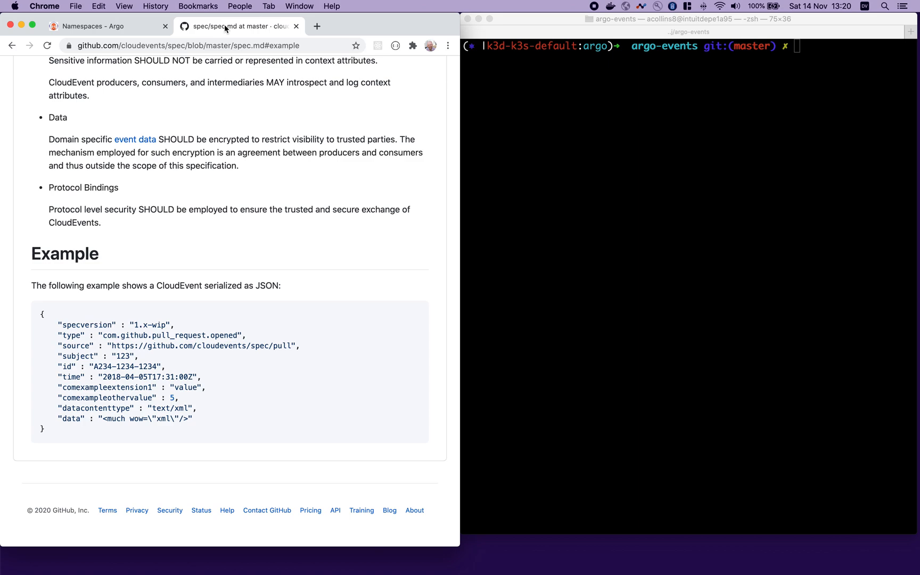
Return from the CloudEvents spec to the Argo Events tab
{"action": "left_click", "coordinate": [106, 26]}
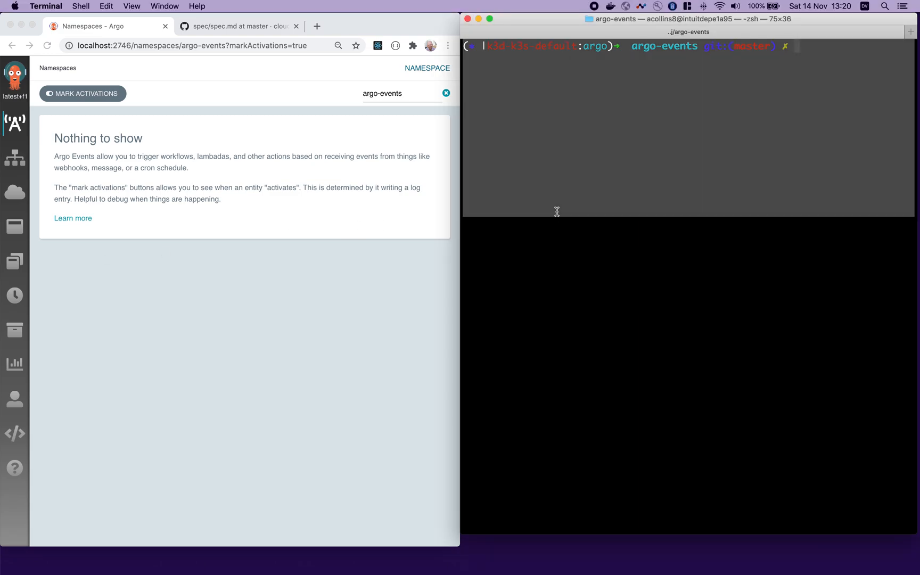
Apply webhook.yaml and the parameterization sensor-01.yaml, then inspect the webhook-workflow-trigger node
{"action": "type", "text": "kubectl -n argo-events apply -f https://raw.githubusercontent.com/argoproj/argo-events/stable/examples/event-sources/webhook.yaml"}
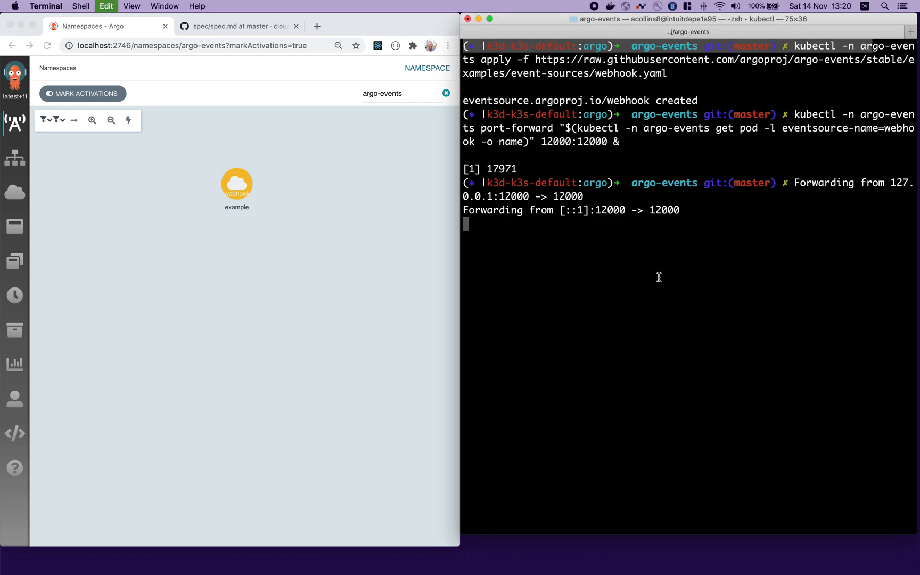
{"action": "key", "text": "Return"}
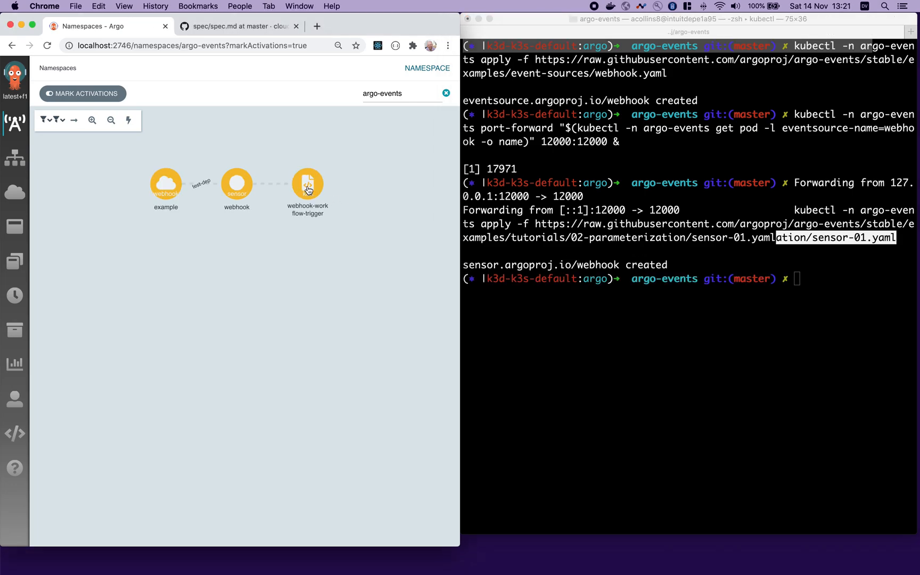
{"action": "left_click", "coordinate": [307, 183]}
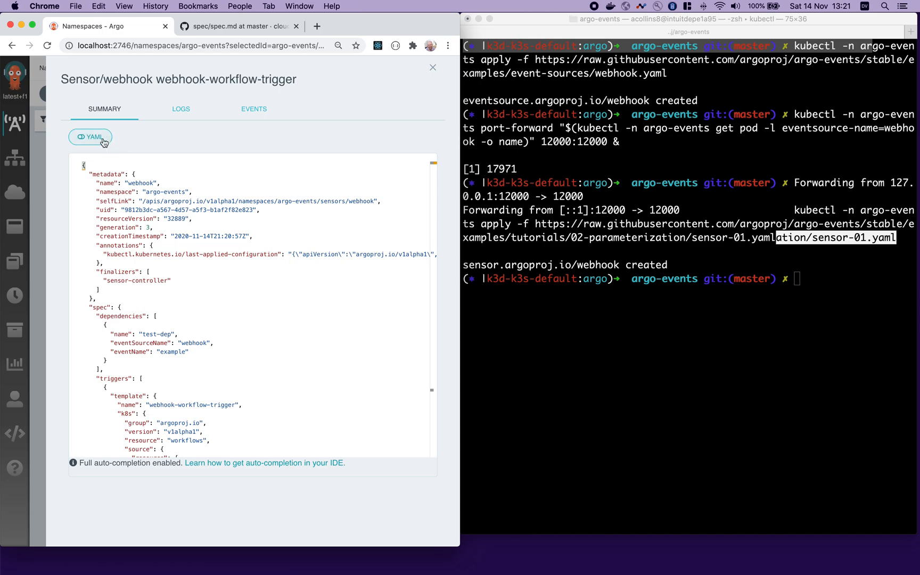
View the webhook sensor as YAML down to the message parameter mapping
{"action": "left_click", "coordinate": [90, 137]}
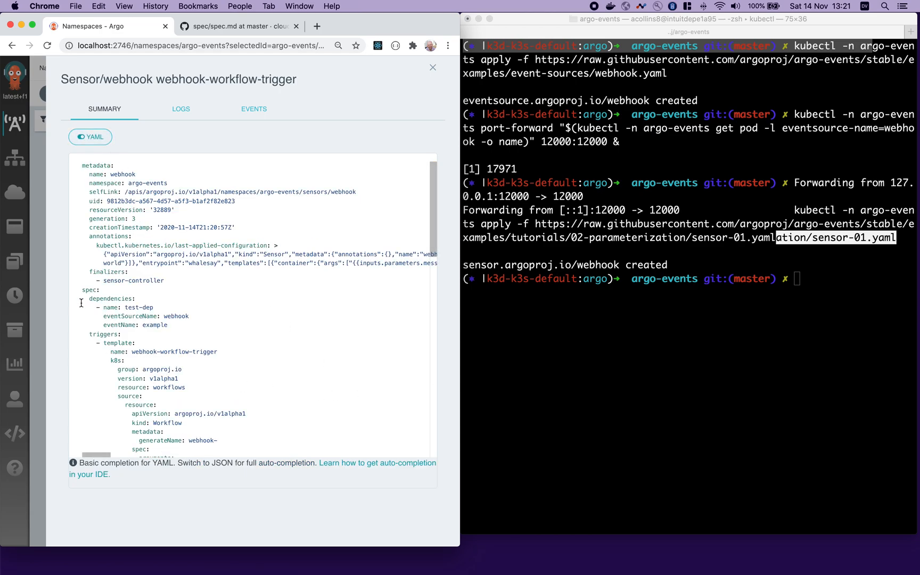
{"action": "mouse_move", "coordinate": [168, 315]}
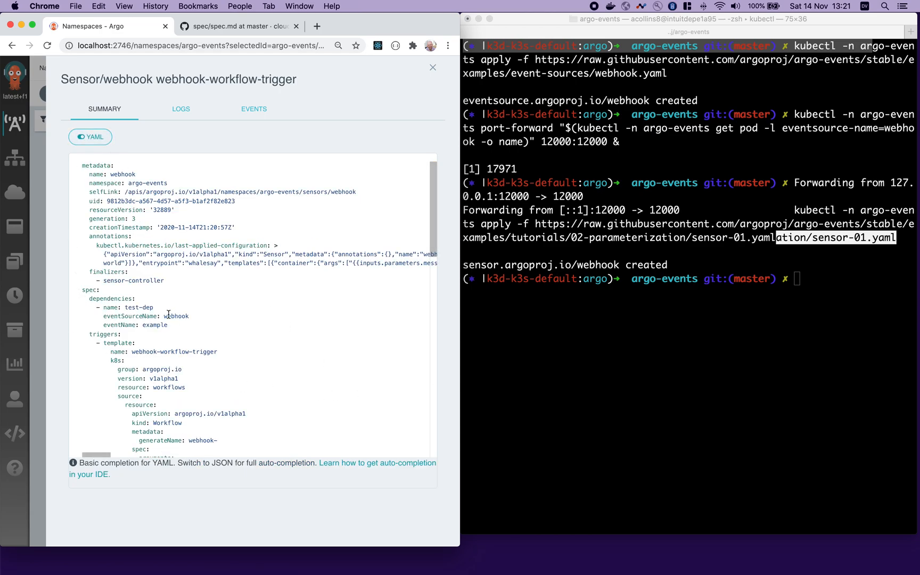
{"action": "scroll", "scroll_direction": "down", "scroll_amount": 3}
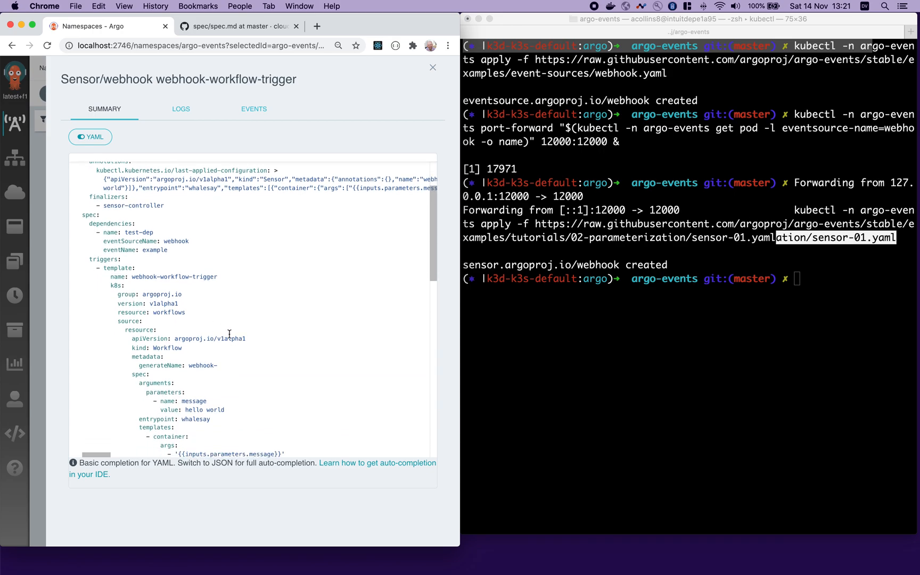
{"action": "scroll", "scroll_direction": "down", "scroll_amount": 3}
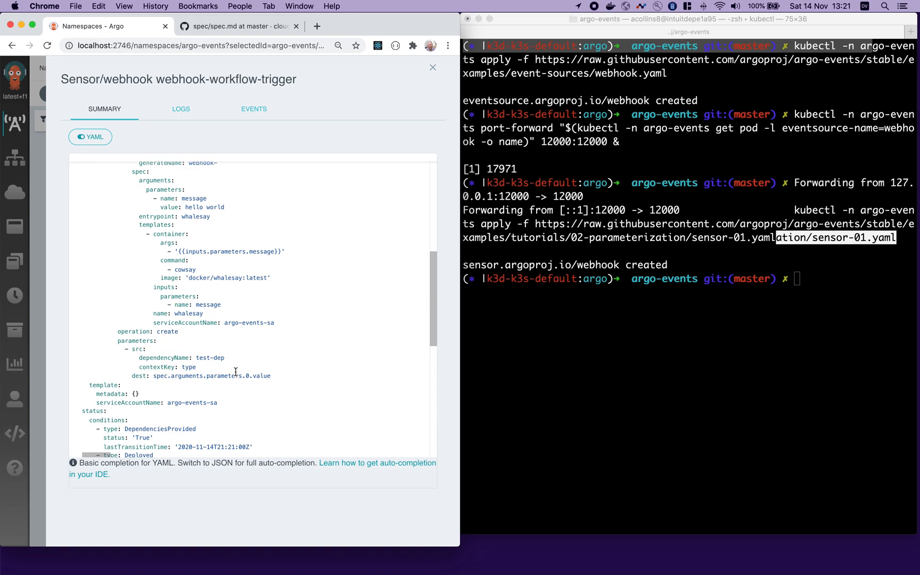
{"action": "mouse_move", "coordinate": [270, 355]}
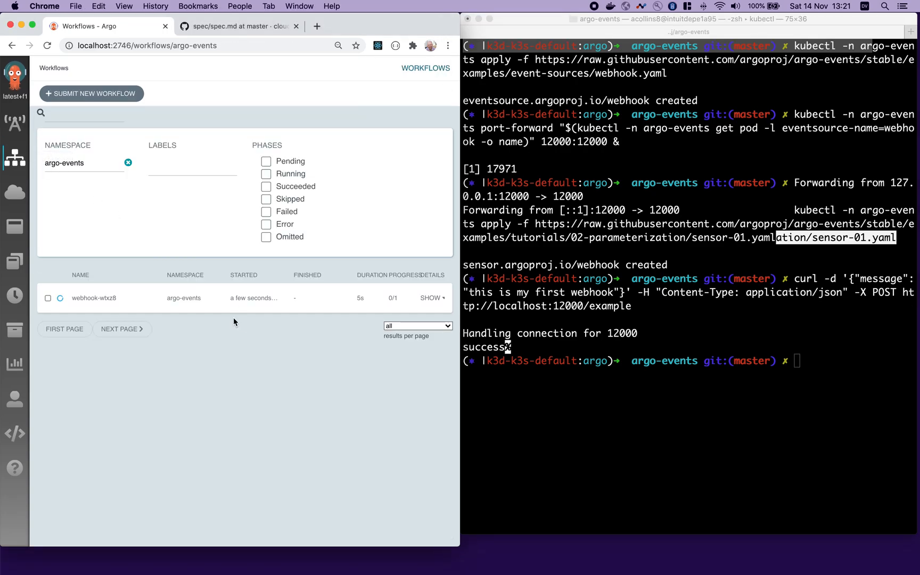
Inspect the succeeded webhook-wtxz8 workflow node showing message parameter 'webhook'
{"action": "left_click", "coordinate": [94, 298]}
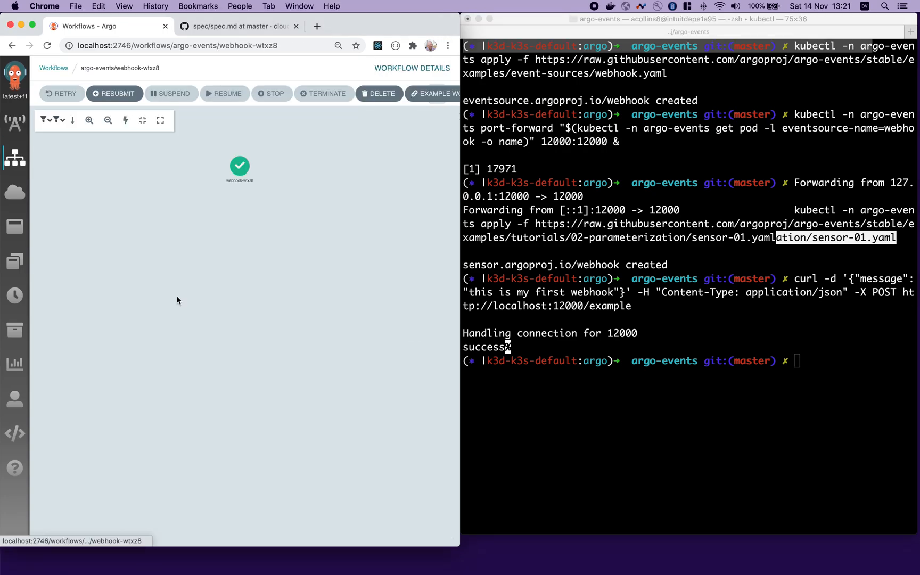
{"action": "left_click", "coordinate": [239, 164]}
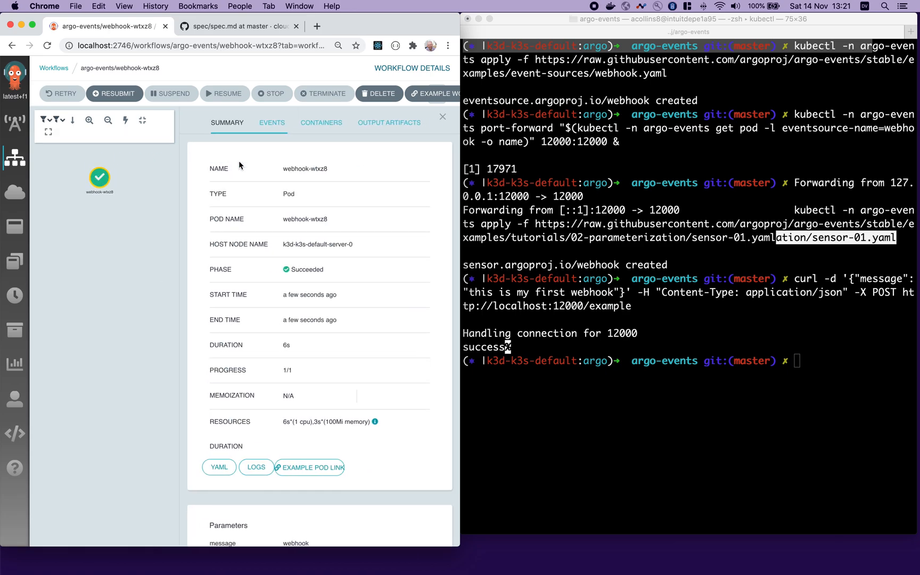
{"action": "left_click", "coordinate": [256, 467]}
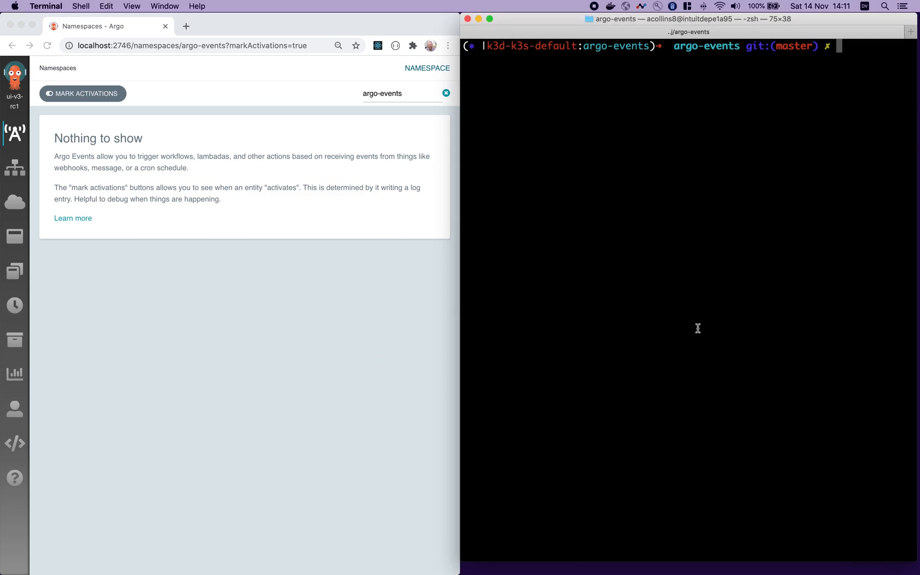
Start applying the webhook and minio event sources in the argo-events namespace
{"action": "type", "text": "kubectl -n argo-events apply -f https://raw.githubusercontent.com/argoproj/argo-events/stable/examples/event-sources/webhook.yaml"}
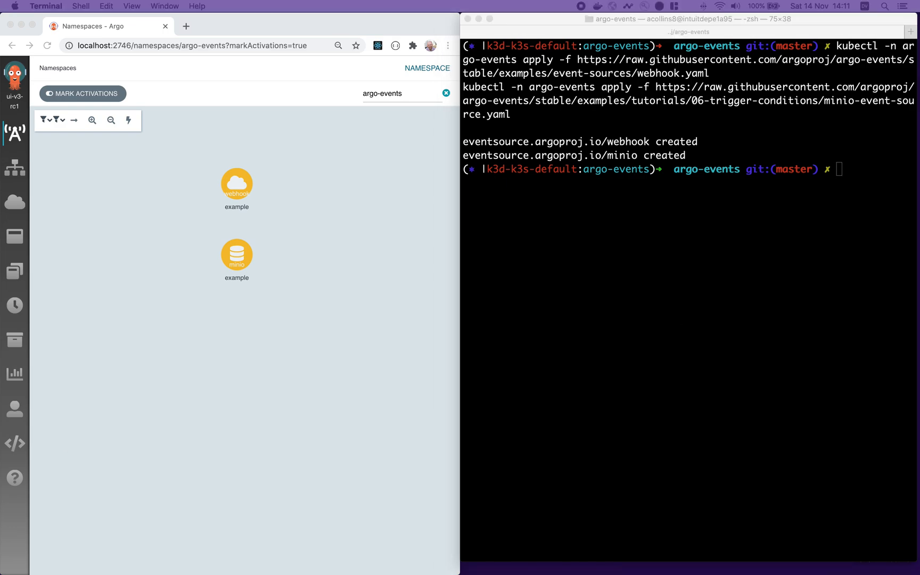
Apply the trigger-conditions sensor-01.yaml and refresh the argo-events event graph
{"action": "type", "text": "kubectl -n argo-events apply -f https://raw.githubusercontent.com/argoproj/argo-events/stable/examples/tutorials/06-trigger-conditions/sensor-01.yaml"}
{"action": "type", "text": "kubectl -n argo-events port-forward \"$(kubectl -n argo-events get pod -l eventsource-name=webhook -o name)\" 12000:12000 &"}
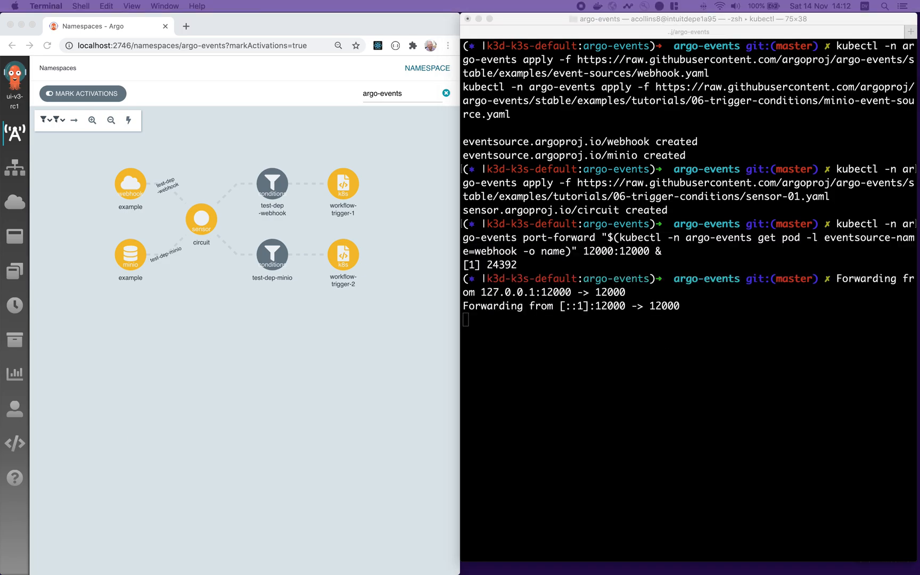
{"action": "mouse_move", "coordinate": [770, 409]}
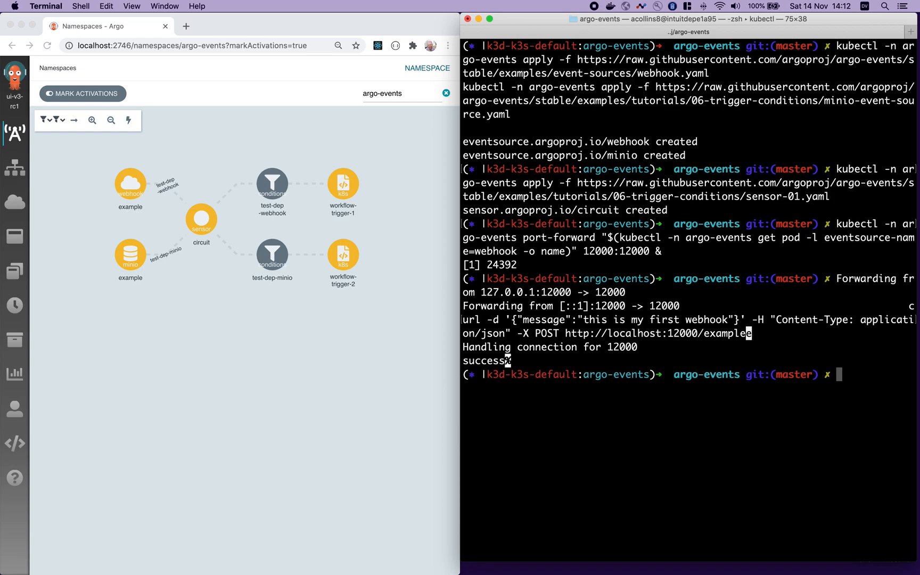
{"action": "mouse_move", "coordinate": [321, 320]}
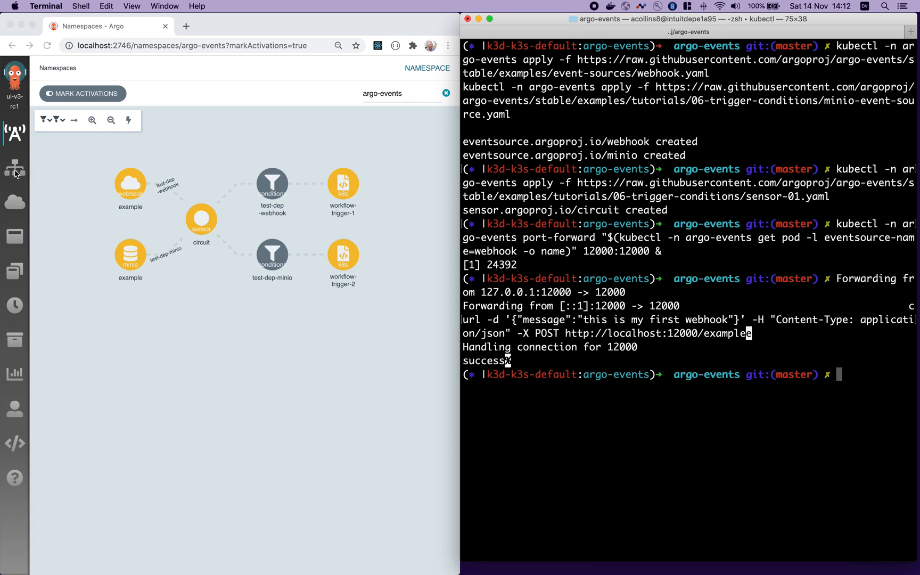
{"action": "left_click", "coordinate": [14, 169]}
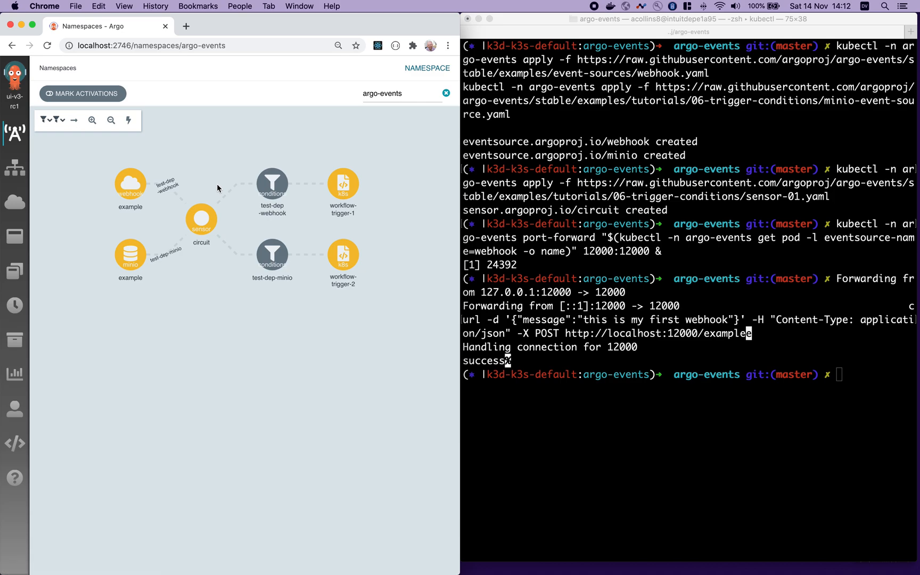
{"action": "mouse_move", "coordinate": [201, 229]}
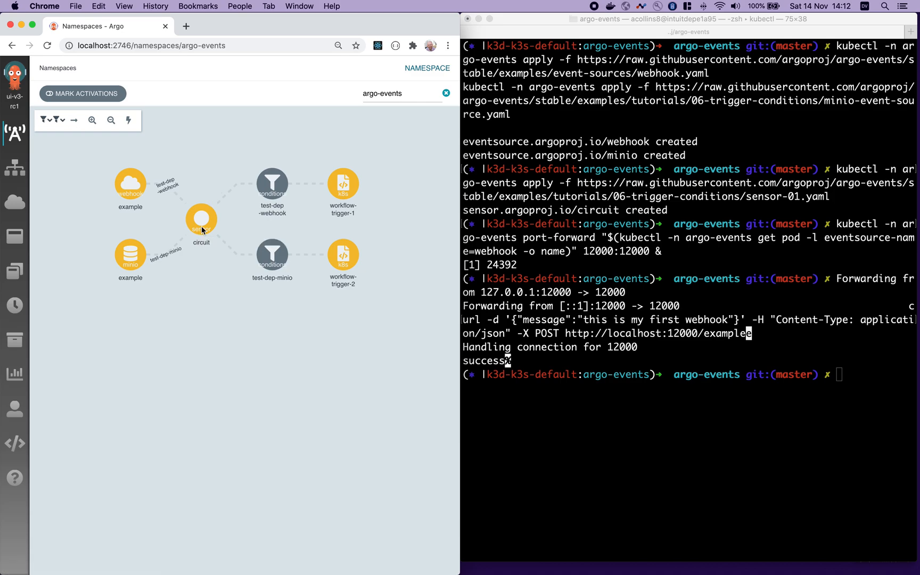
Open the circuit sensor and scroll its YAML to the webhook-conditioned workflow-trigger-1
{"action": "left_click", "coordinate": [201, 222]}
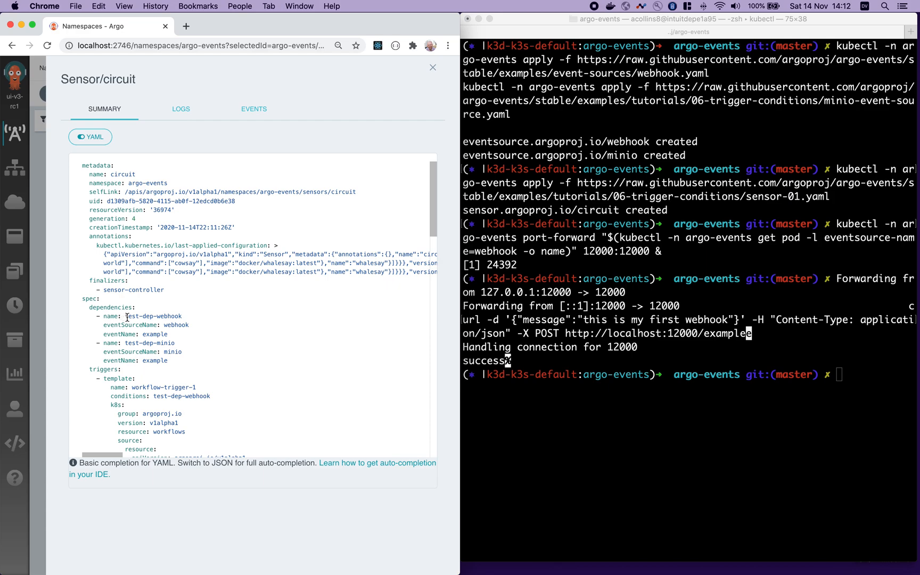
{"action": "scroll", "scroll_direction": "down", "scroll_amount": 3}
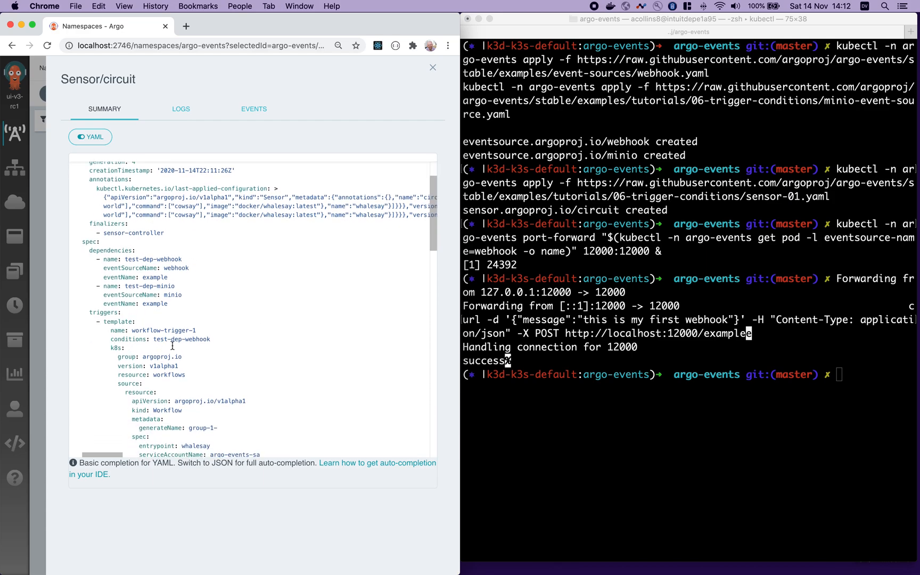